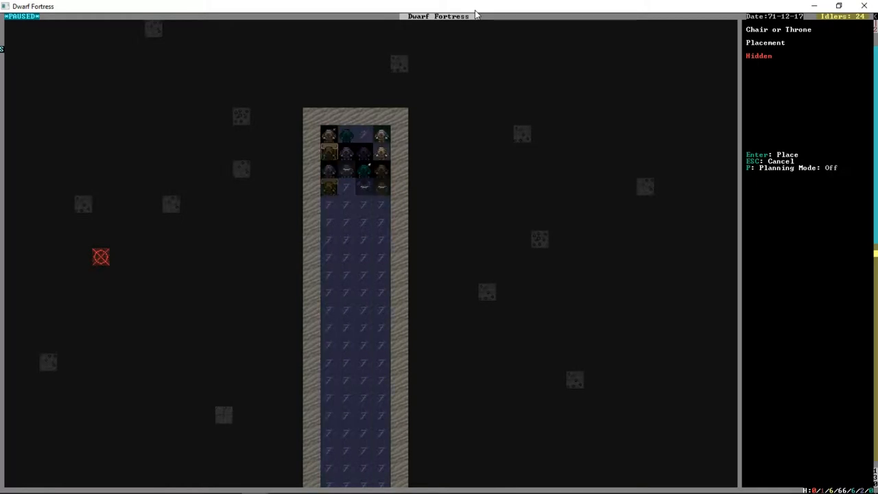
# Step: Place the chair or throne in the small tiled room at the corridor's head
pyautogui.press('Escape')
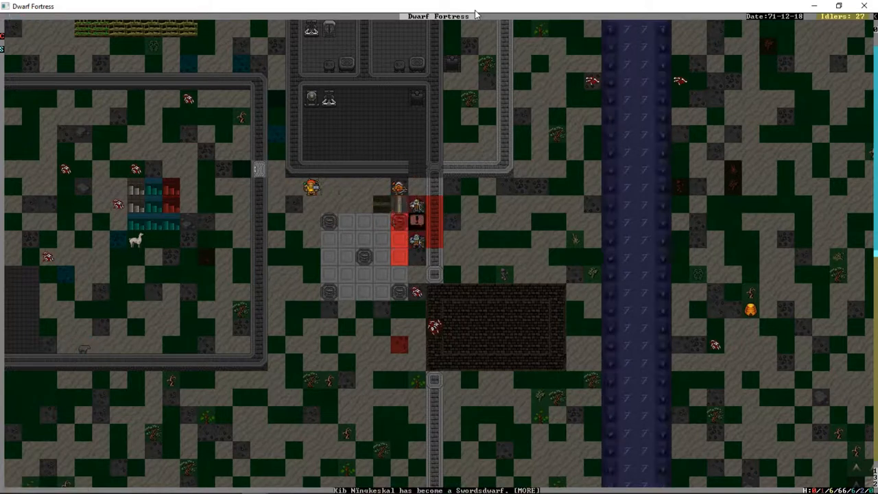
# Step: Bring up the announcements and combat reports for the riverside fortress
pyautogui.press('enter')
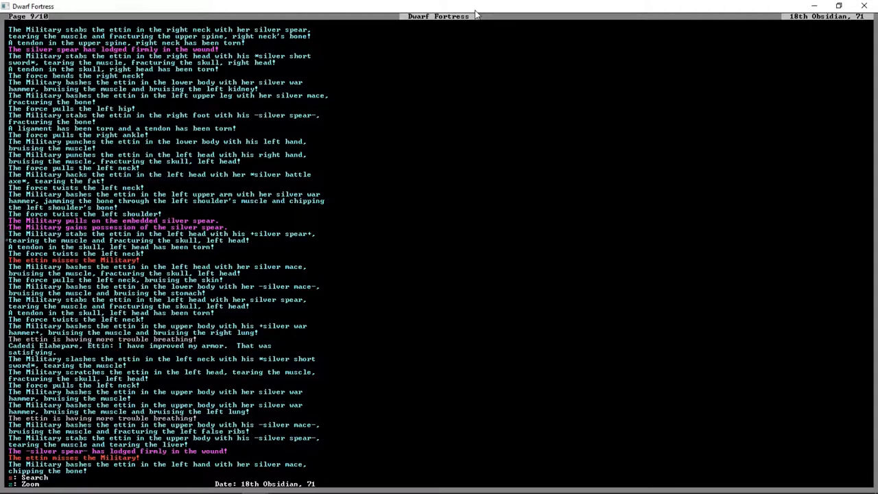
# Step: Scroll through the log of the military wounding the ettin with silver weapons
pyautogui.scroll(-3)
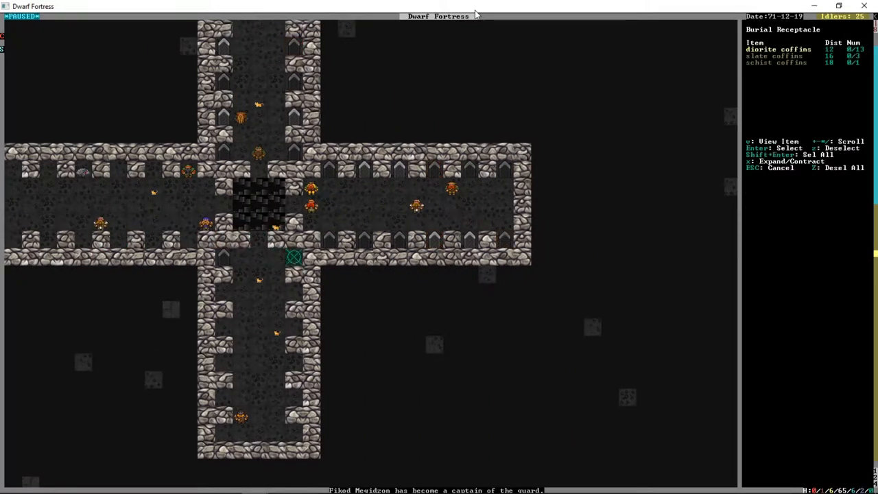
pyautogui.press('Enter')
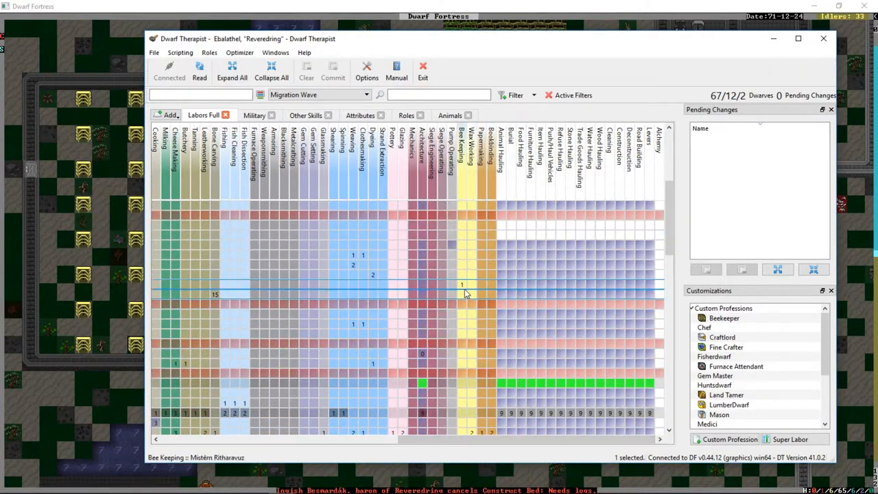
# Step: Inspect the Labors Full grid showing each dwarf's enabled labours
pyautogui.click(461, 284)
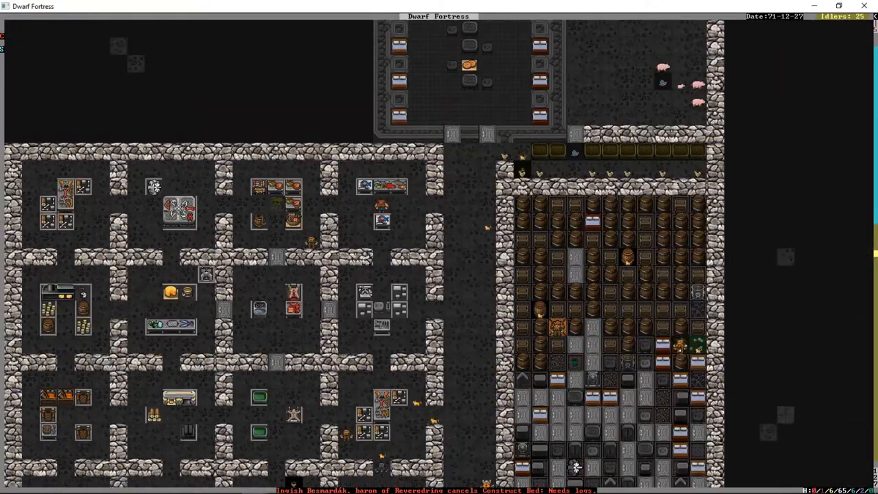
pyautogui.scroll(-3)
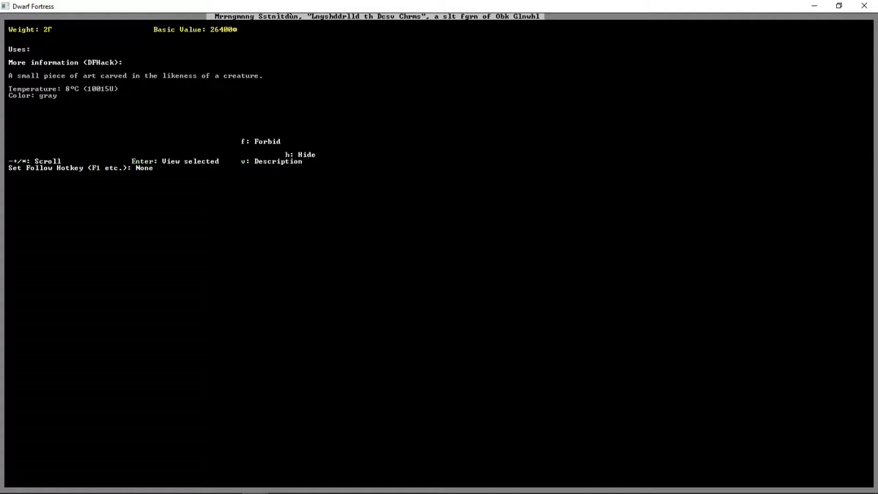
# Step: View the carved figurine's item screen with its weight, value and description
pyautogui.press('v')
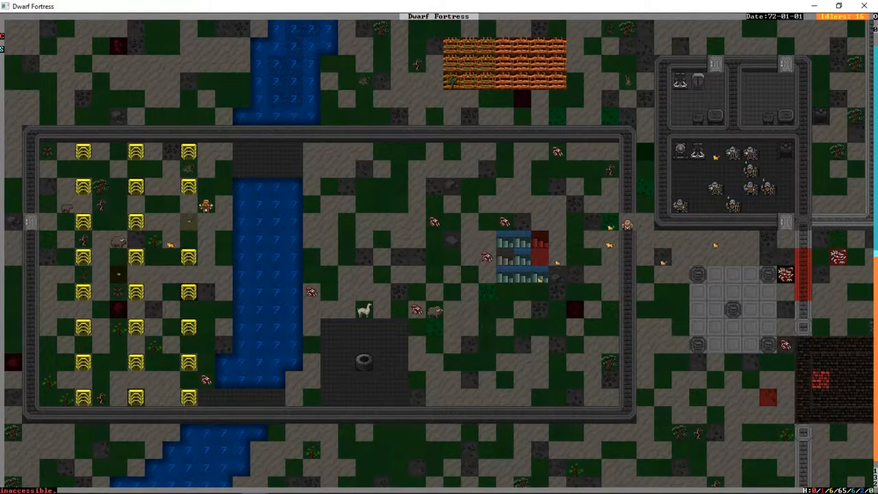
pyautogui.hscroll(3)
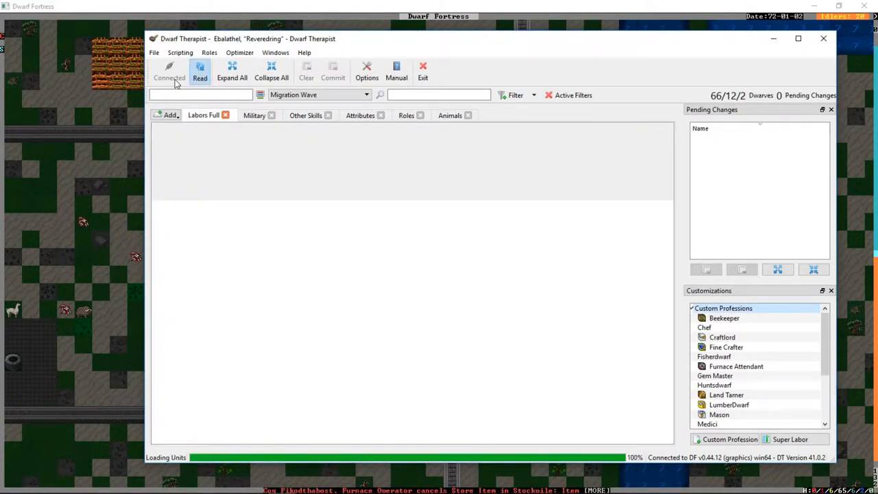
# Step: Reload the fortress data and set several migrant dwarves' professions to Military
pyautogui.click(200, 71)
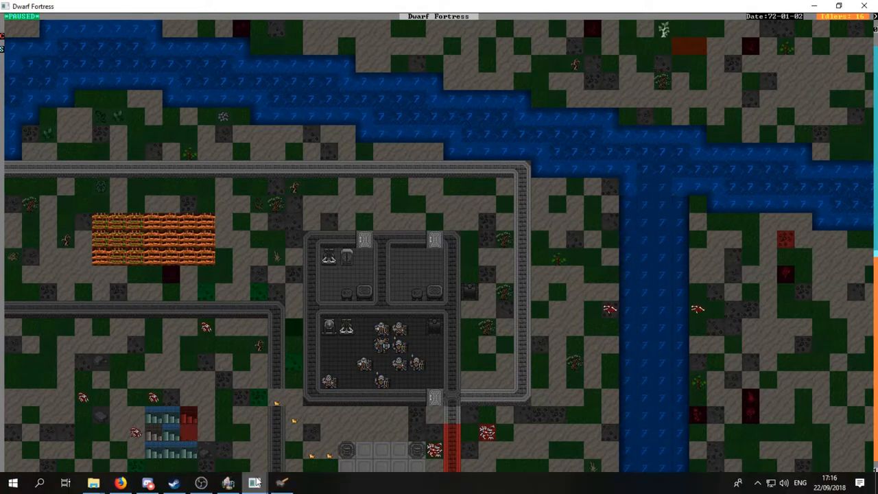
pyautogui.click(255, 483)
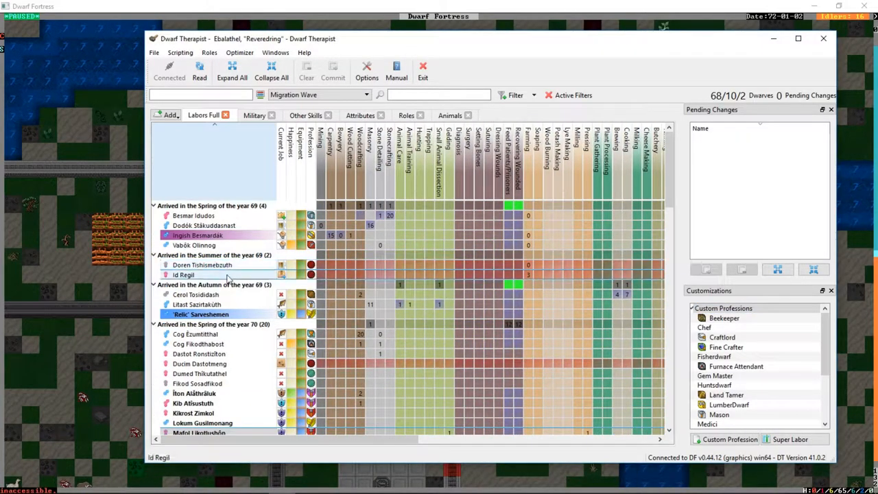
pyautogui.click(198, 343)
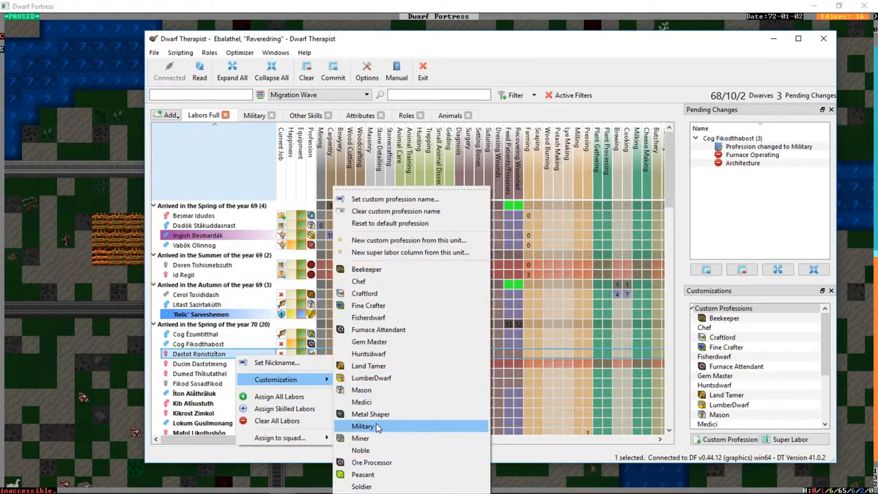
pyautogui.click(362, 425)
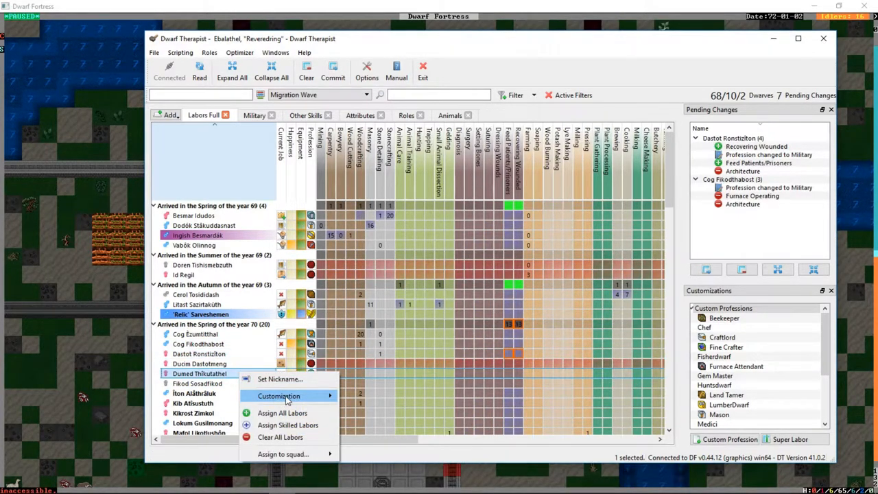
pyautogui.click(283, 411)
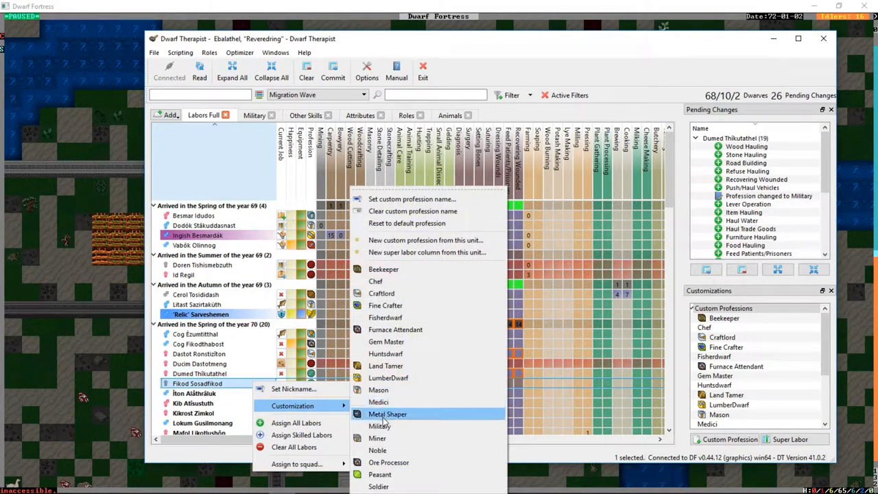
pyautogui.click(387, 415)
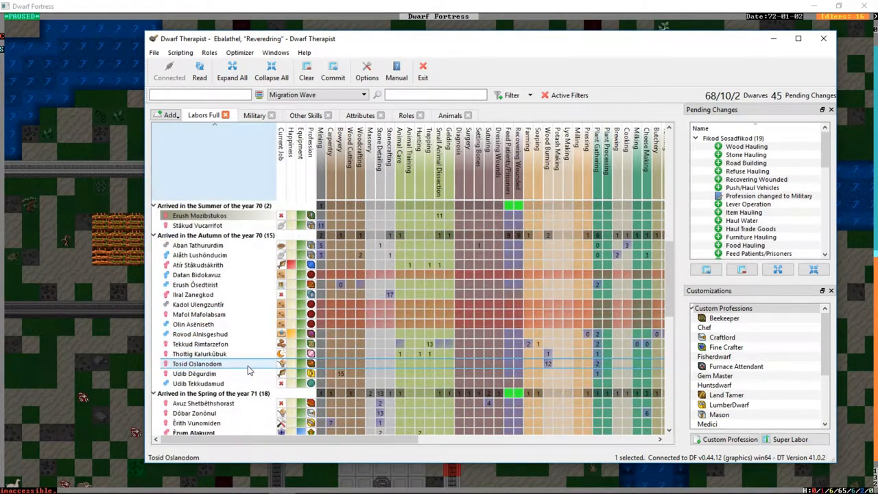
# Step: Queue the autumn-71 arrival Dakost Vabôknabas as Military and bring up another dwarf's reassignment options
pyautogui.scroll(-3)
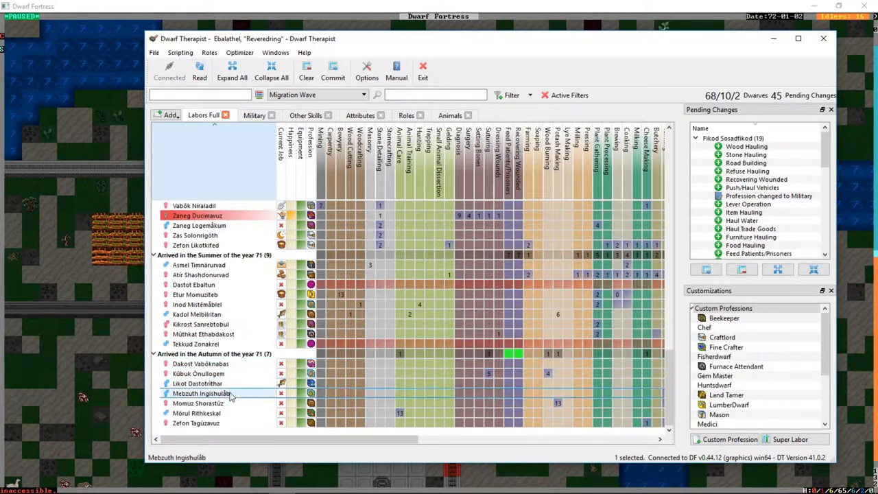
pyautogui.rightClick(200, 392)
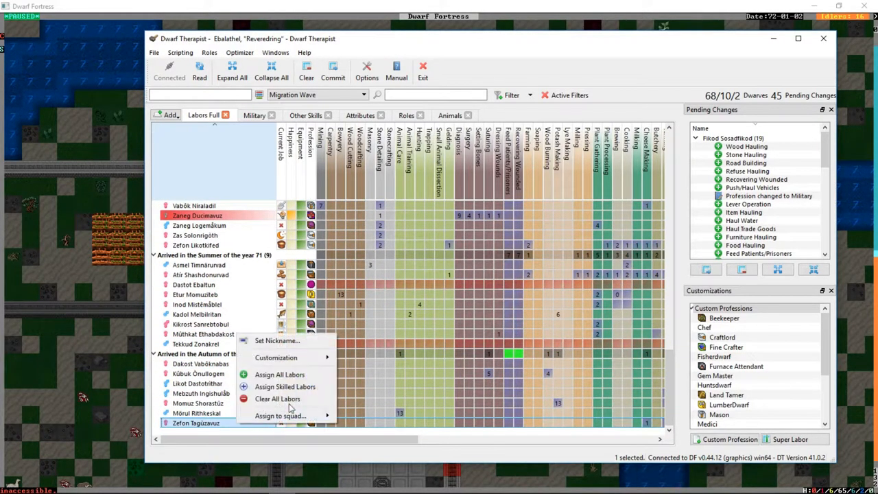
pyautogui.click(277, 398)
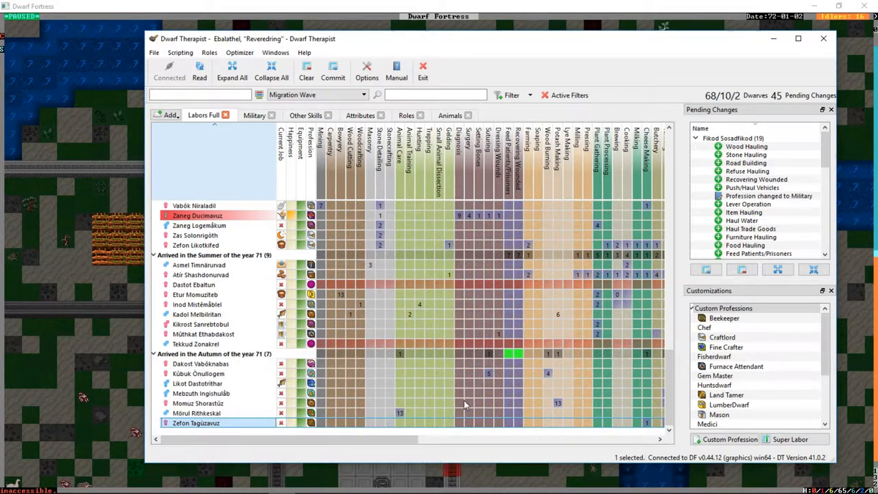
pyautogui.click(332, 71)
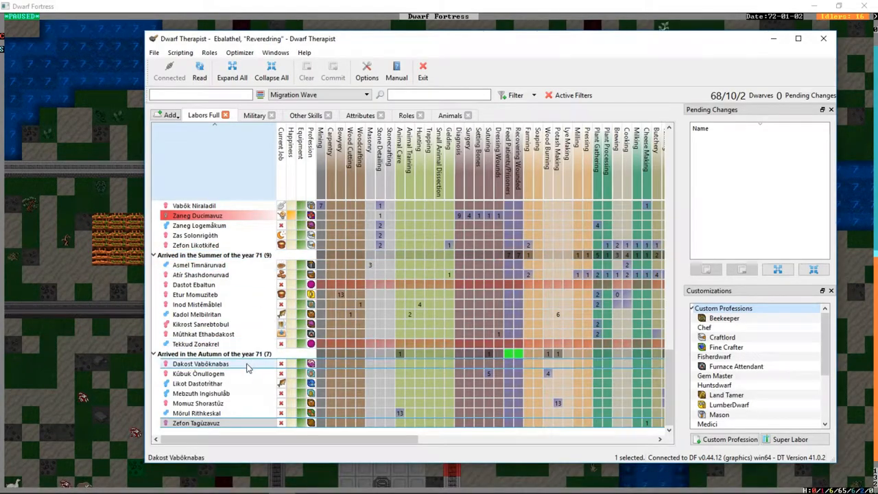
pyautogui.rightClick(201, 364)
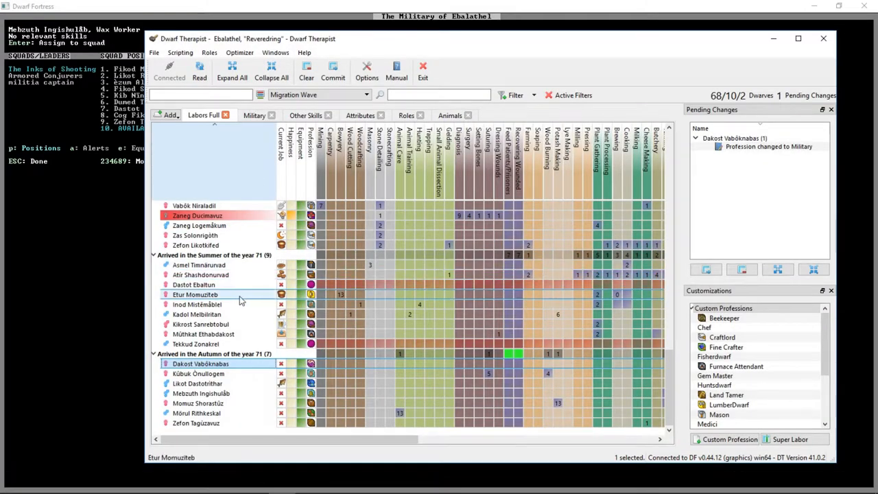
pyautogui.click(201, 323)
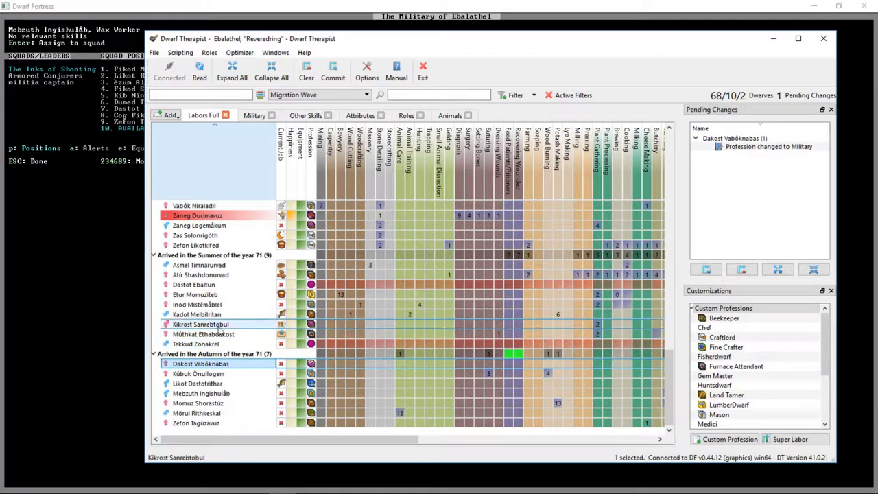
pyautogui.rightClick(198, 305)
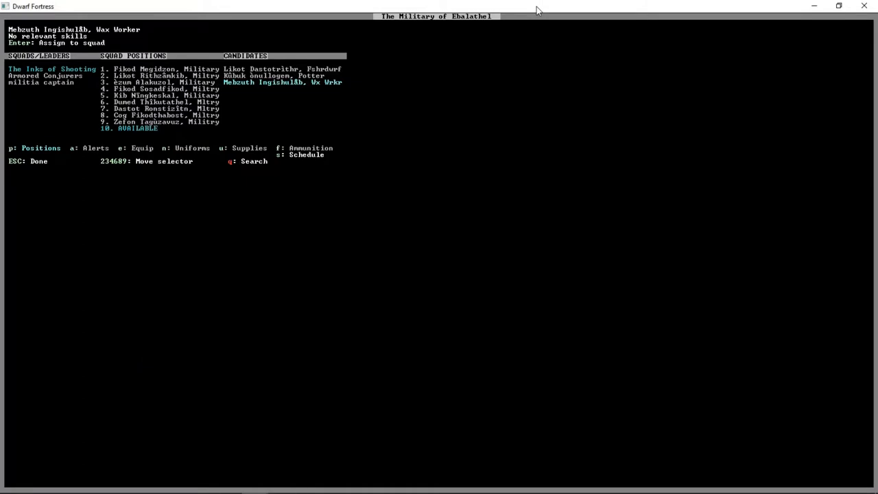
# Step: Check the citizens list, then assign a candidate to the shooting squad's tenth position
pyautogui.press('Escape')
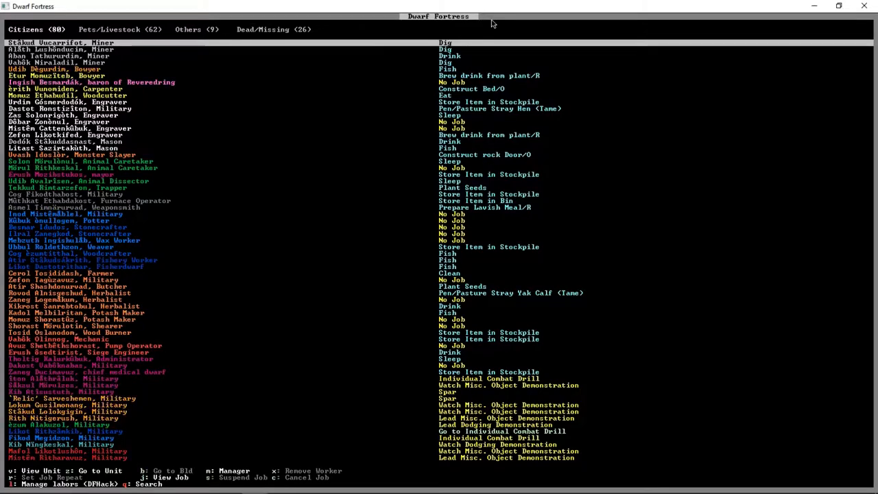
pyautogui.press('Escape')
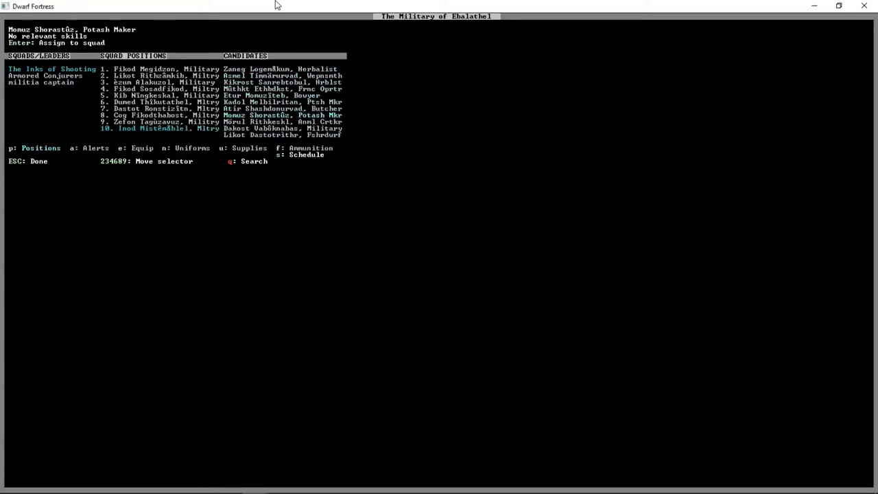
pyautogui.press('Escape')
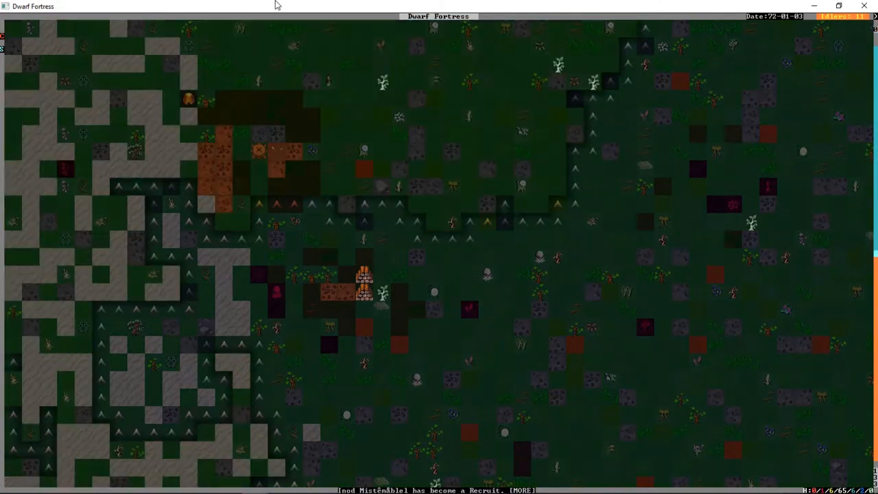
pyautogui.press('d')
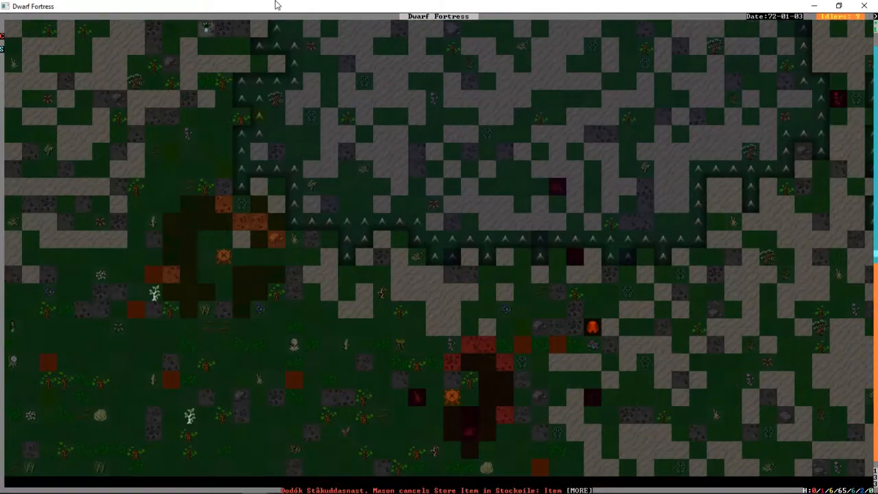
pyautogui.press('d')
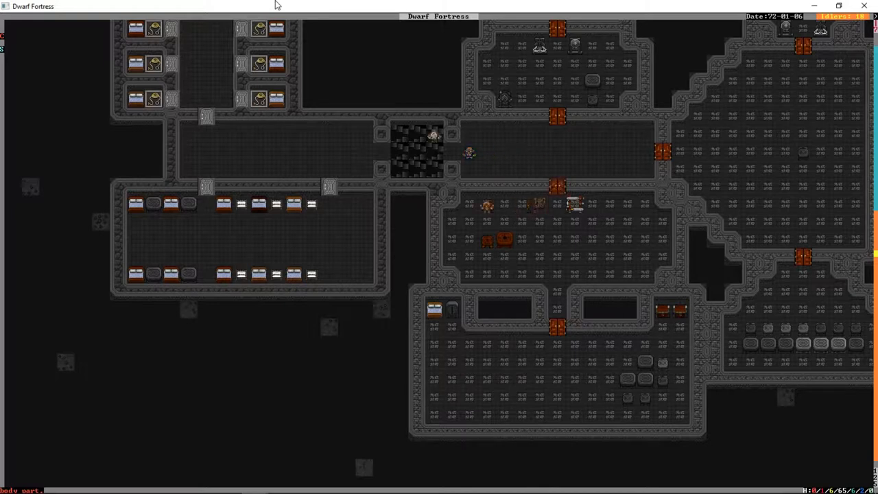
# Step: Move down z-levels from the caverns to the corridor bedrooms
pyautogui.scroll(-3)
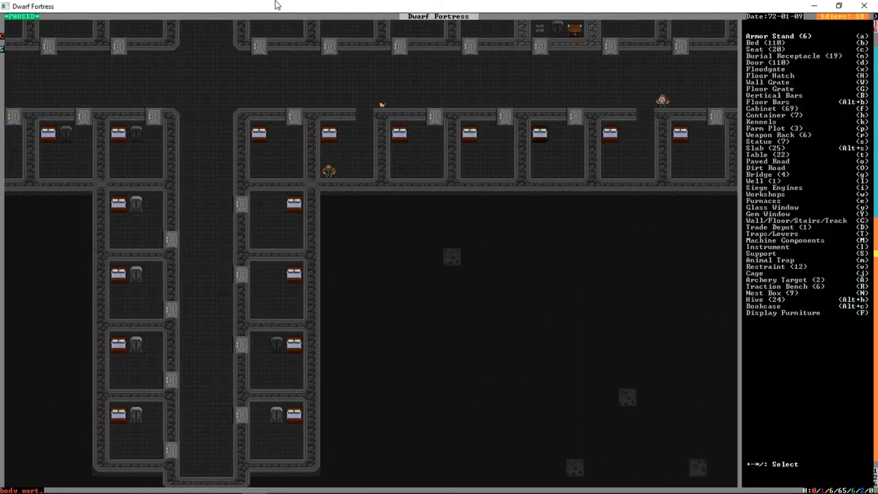
# Step: Choose a cabinet and position it inside one of the corridor bedrooms
pyautogui.click(761, 109)
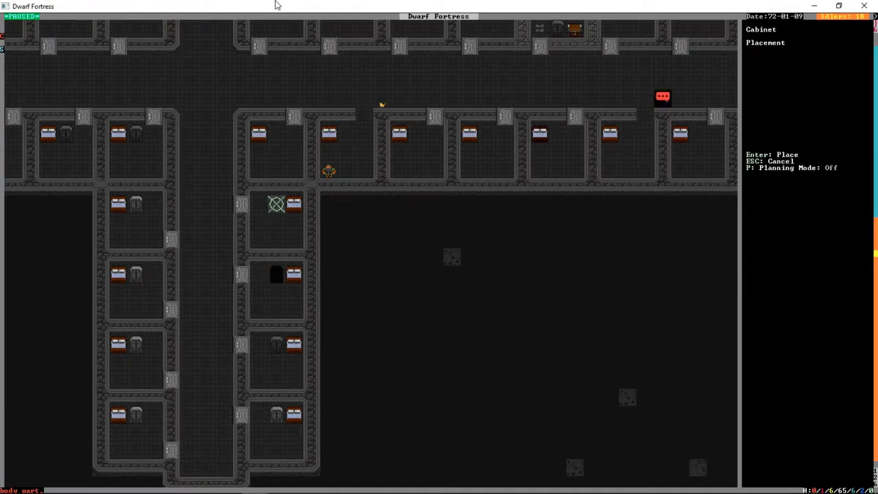
pyautogui.moveTo(276, 134)
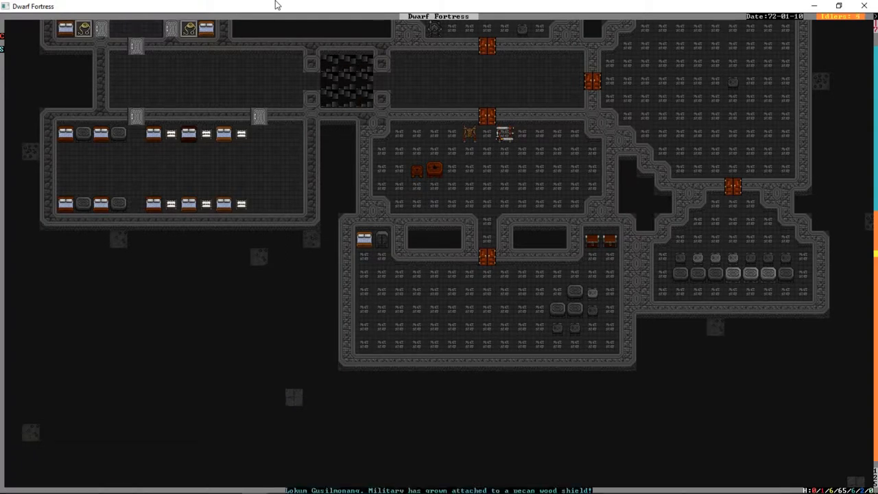
pyautogui.scroll(-3)
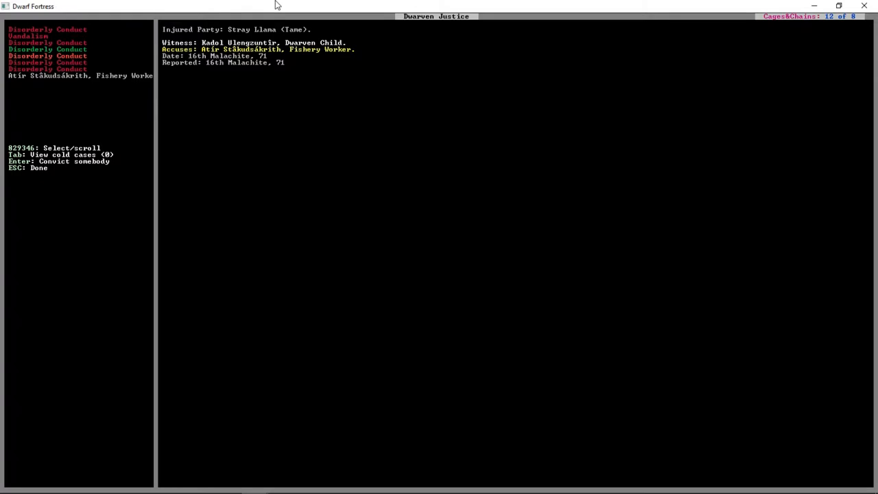
# Step: Browse the Dwarven Justice list of reported crimes like disorderly conduct and vandalism
pyautogui.press('Enter')
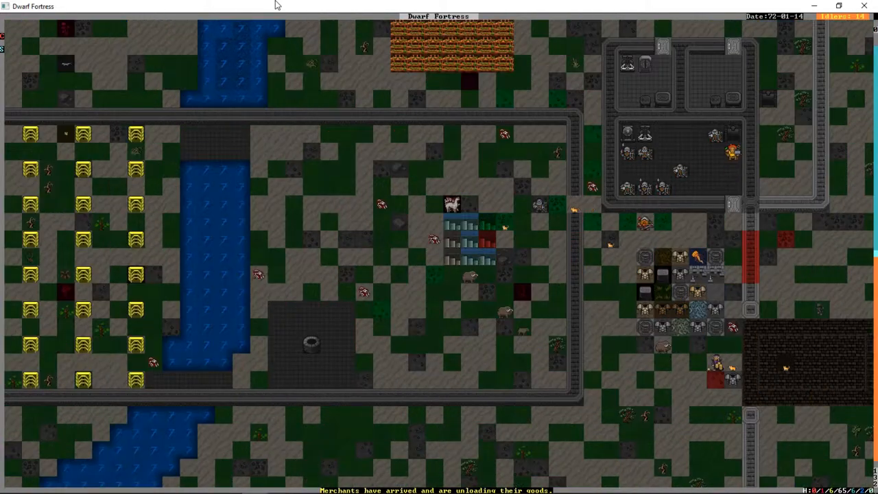
pyautogui.hscroll(3)
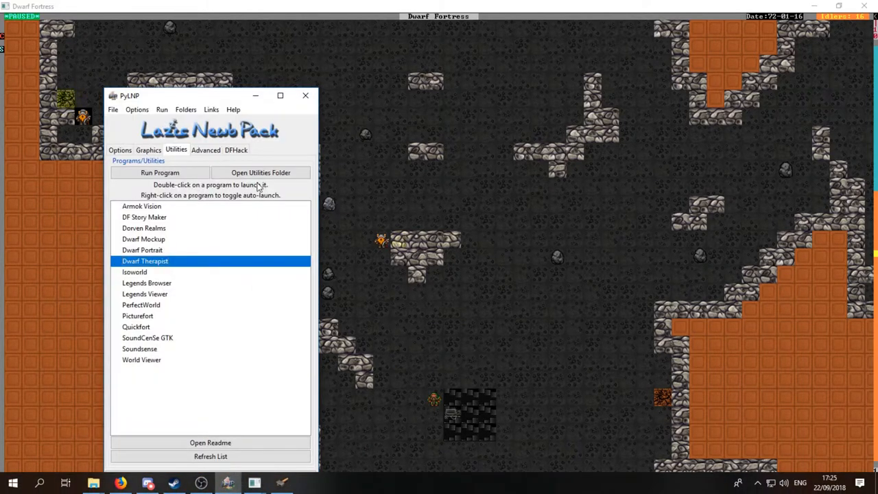
# Step: Launch Dwarf Therapist from PyLNP's bundled utilities
pyautogui.click(236, 150)
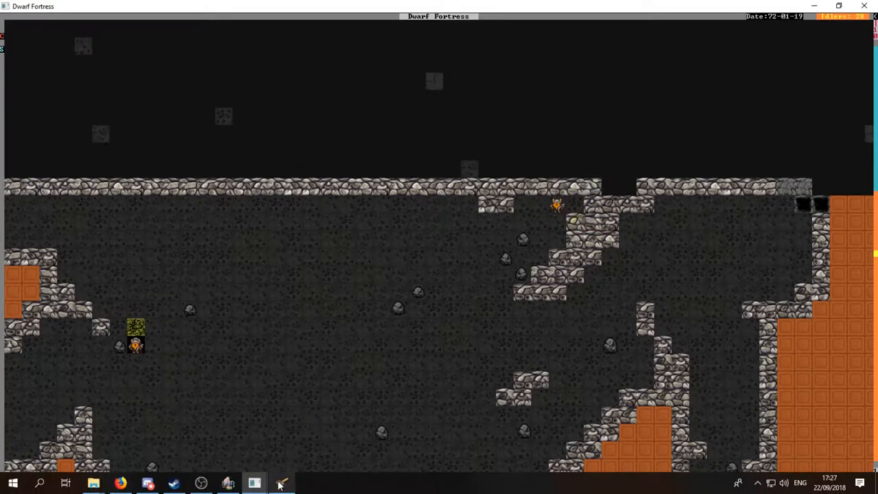
# Step: Bring the Dwarf Fortress window back to the front over the launcher
pyautogui.click(280, 483)
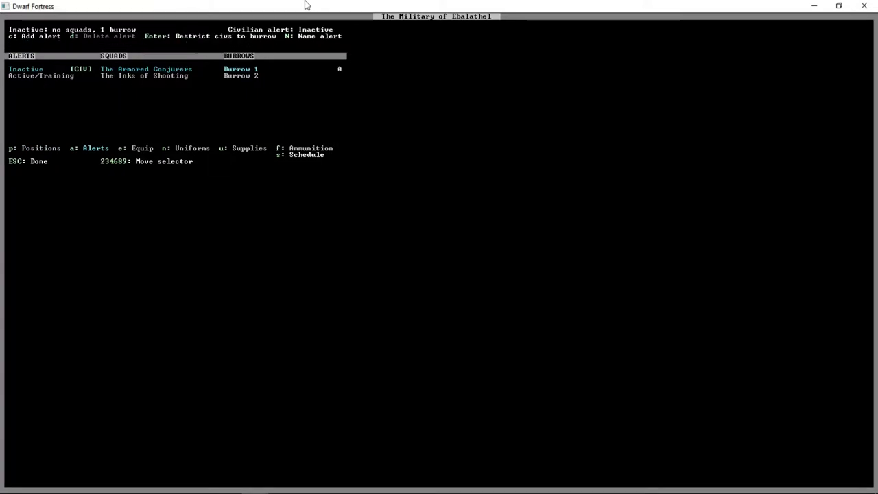
pyautogui.press('Escape')
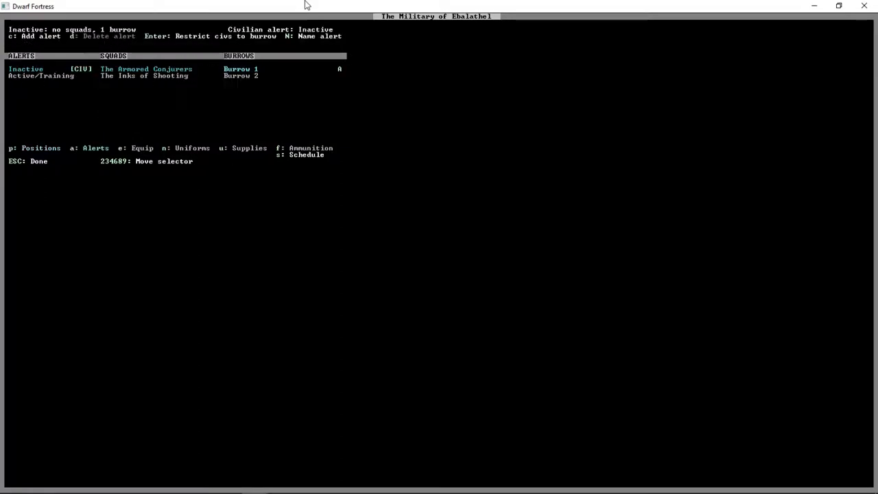
pyautogui.press('Escape')
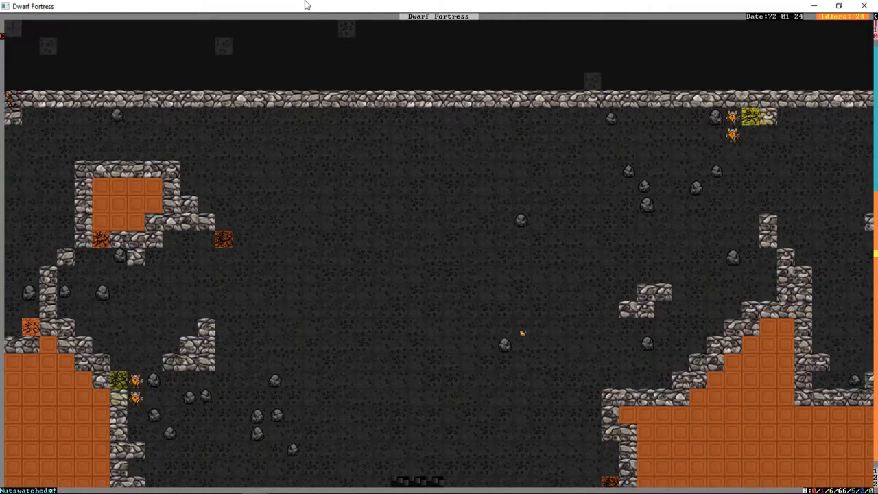
# Step: Start the build menu (b) to choose a structure for the cavern floor
pyautogui.press('b')
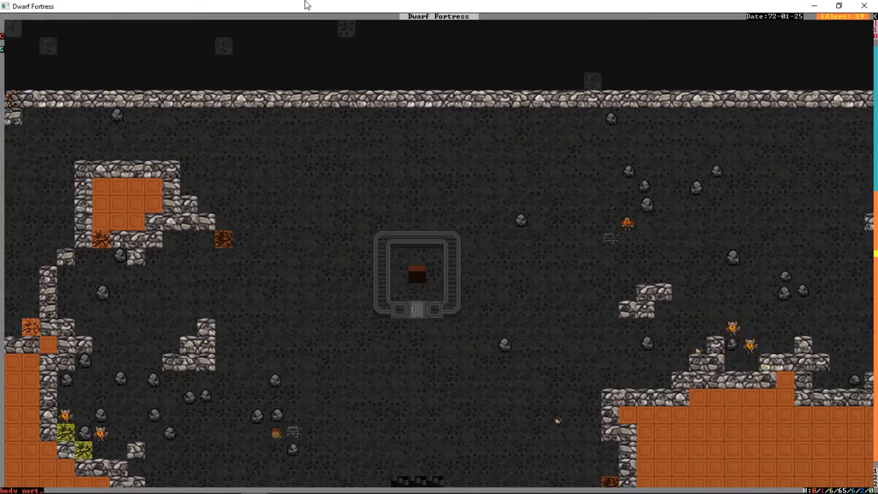
# Step: Switch the build selection to Wall for sealing the cavern passage
pyautogui.press('d')
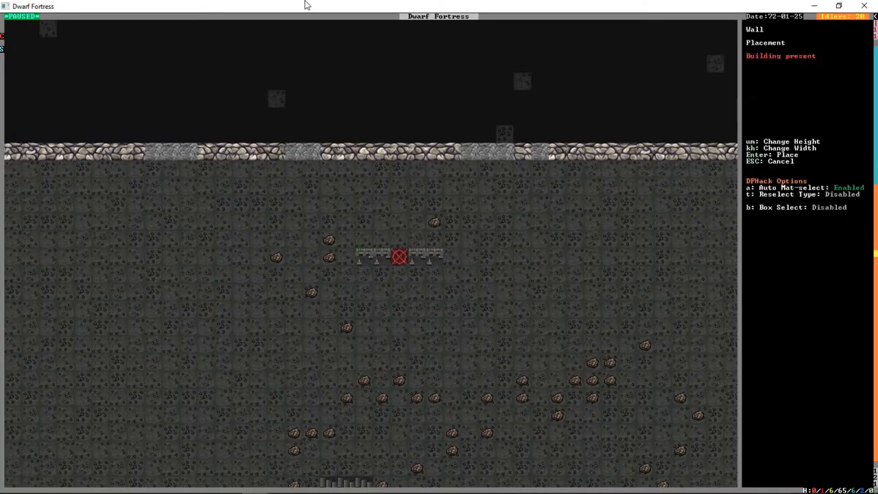
pyautogui.moveTo(363, 302)
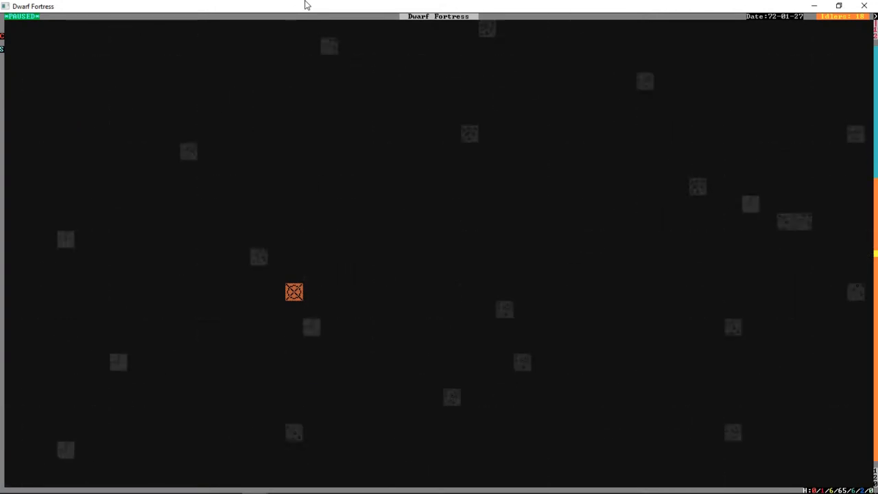
# Step: Leave the build menu and move up toward the levels above the cavern
pyautogui.press('Escape')
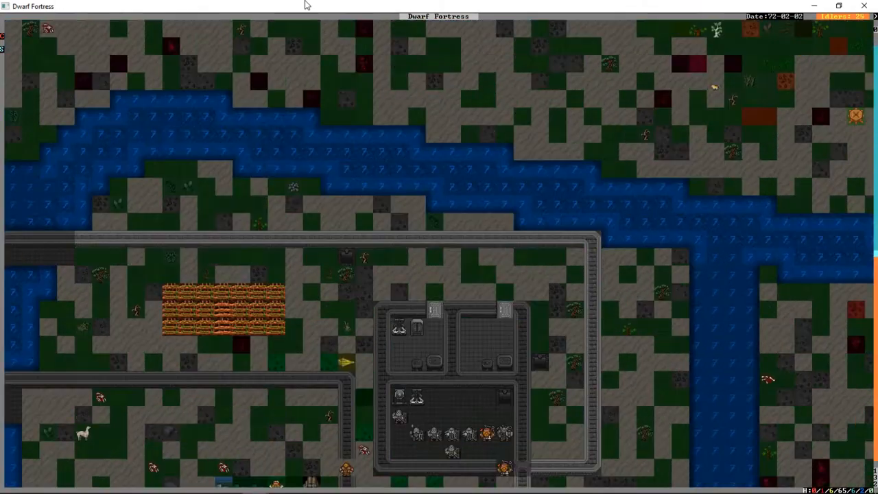
# Step: Change z-levels until the surface fortress beside the river is shown
pyautogui.scroll(-3)
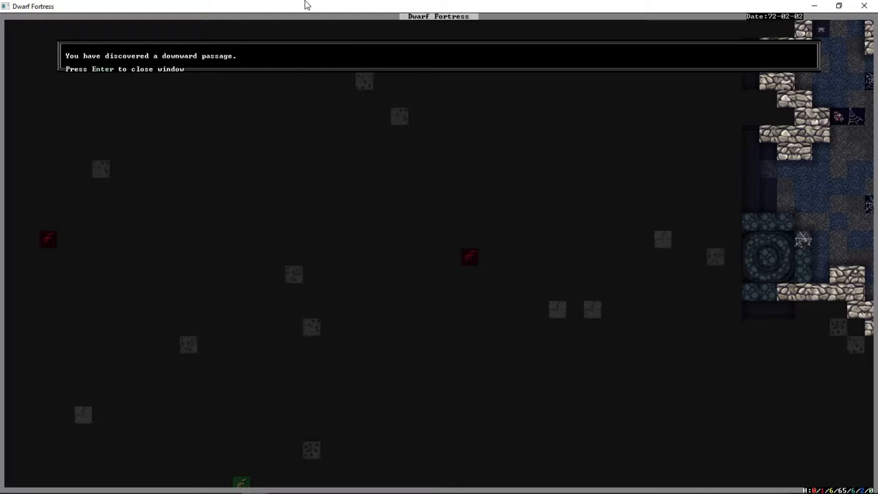
# Step: Dismiss the downward passage discovery notice
pyautogui.press('enter')
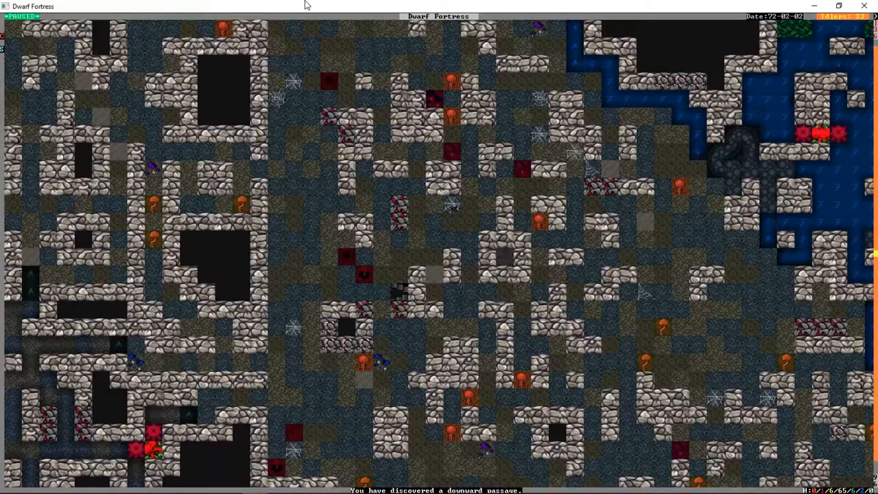
# Step: Designate cavern rock for mining, then bring up the units list
pyautogui.press('d')
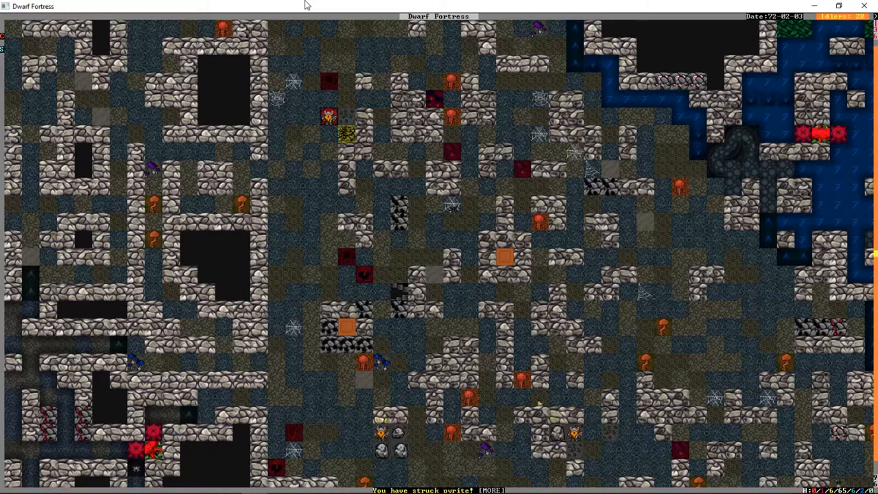
pyautogui.press('u')
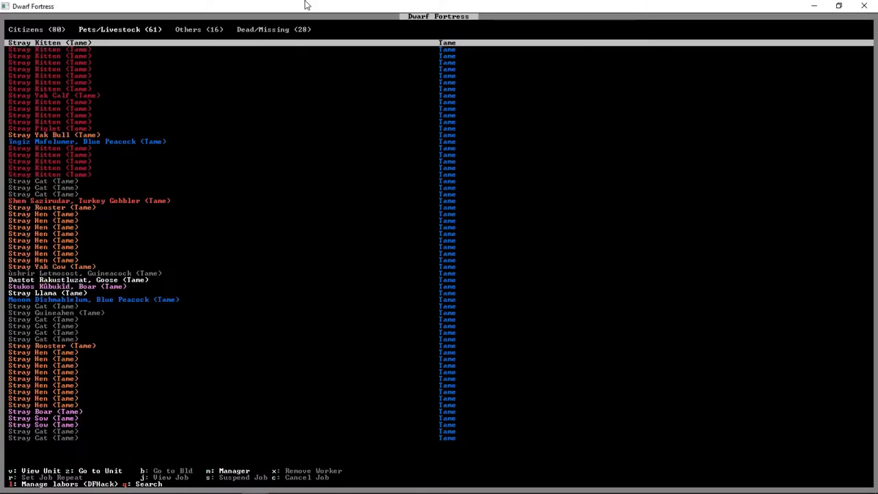
# Step: Switch the units list to the Pets/Livestock tab of stray cats, hens and peacocks
pyautogui.click(198, 28)
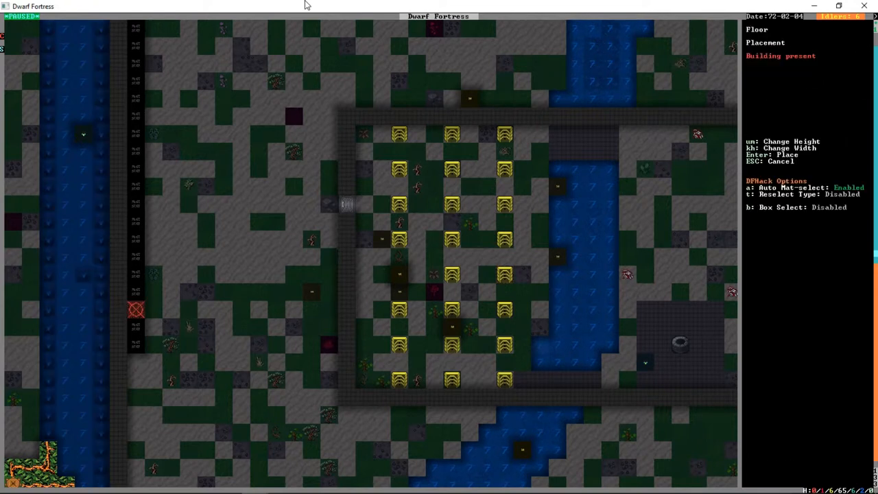
# Step: Scroll the view to the grassy open ground beside the river
pyautogui.scroll(-3)
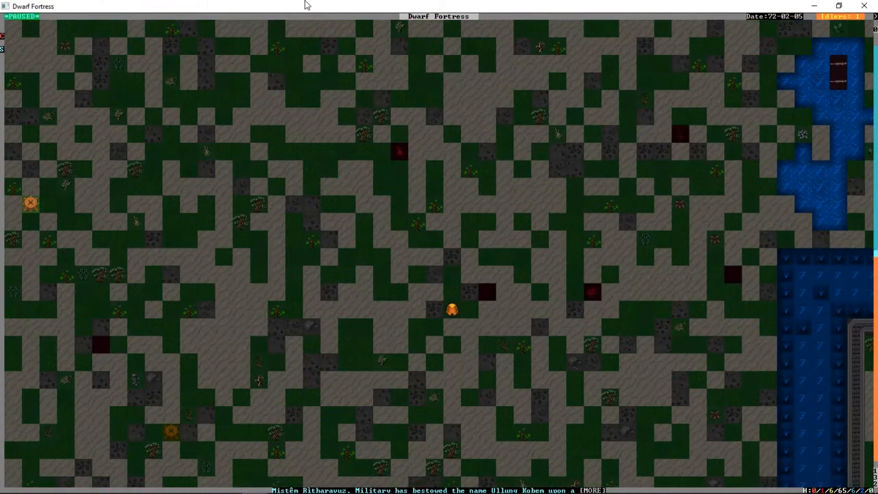
# Step: Move down a z-level to the dark cavern layer around the newly discovered deep pit
pyautogui.press('d')
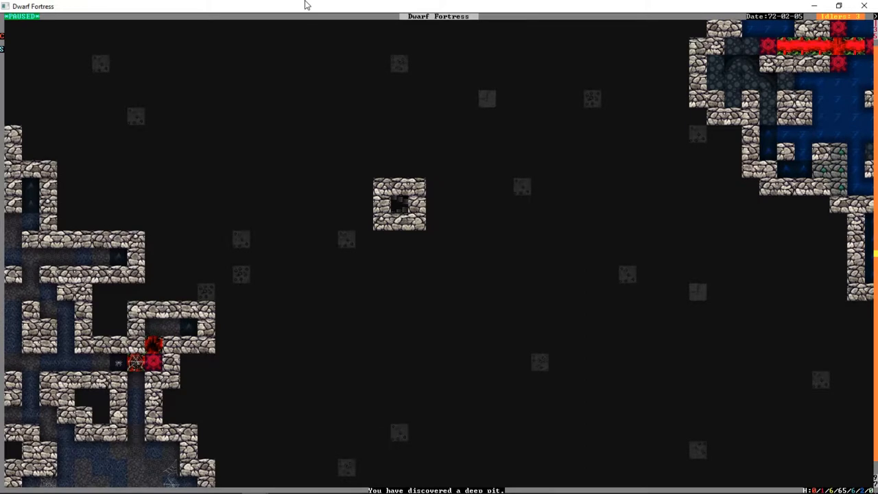
# Step: Return to the fortress view via the options menu to see the riverside farm plots
pyautogui.press('Escape')
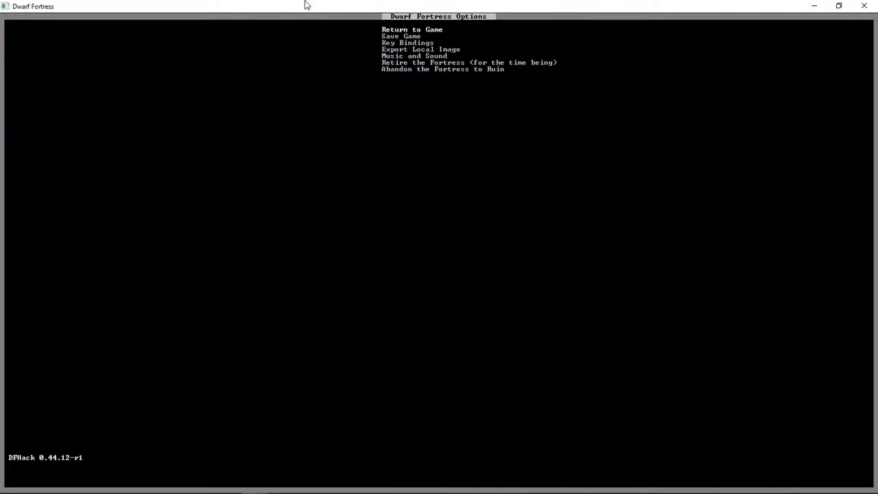
pyautogui.click(412, 28)
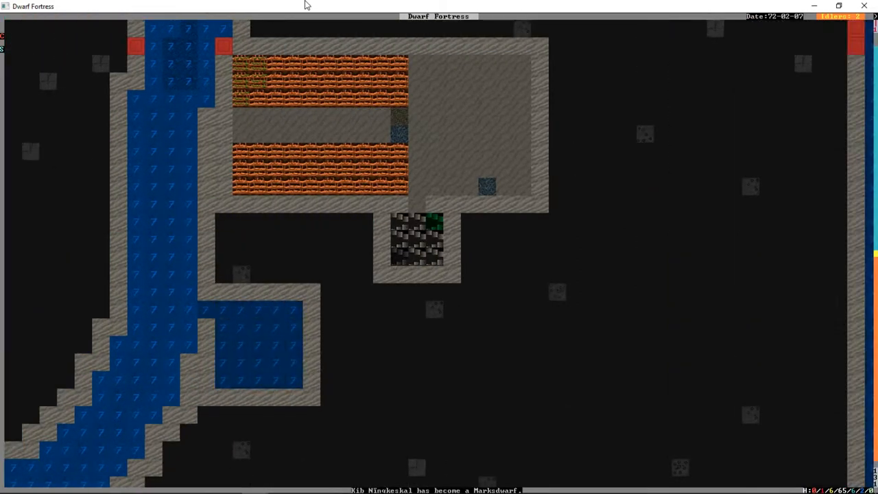
# Step: Scroll through the citizens list showing each dwarf's profession and current job
pyautogui.scroll(-3)
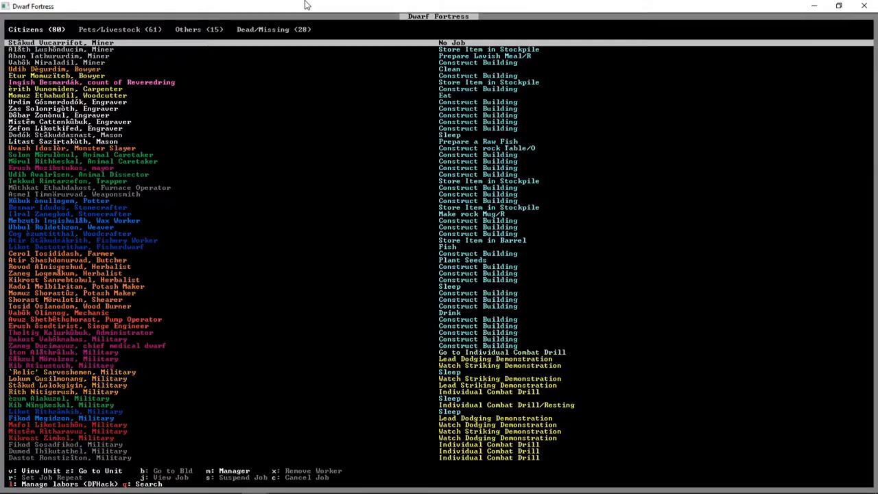
# Step: Leave the citizens list for the cavern map with webs, blood stains and mushroom trees
pyautogui.click(198, 28)
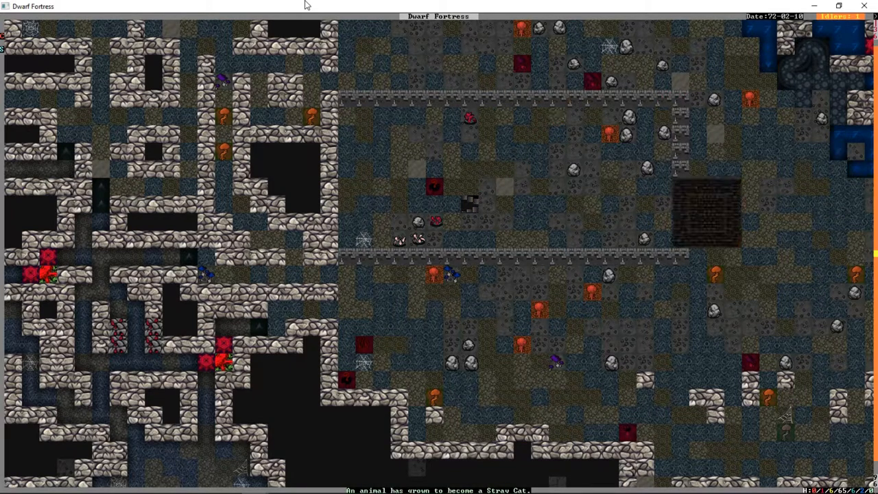
pyautogui.press('d')
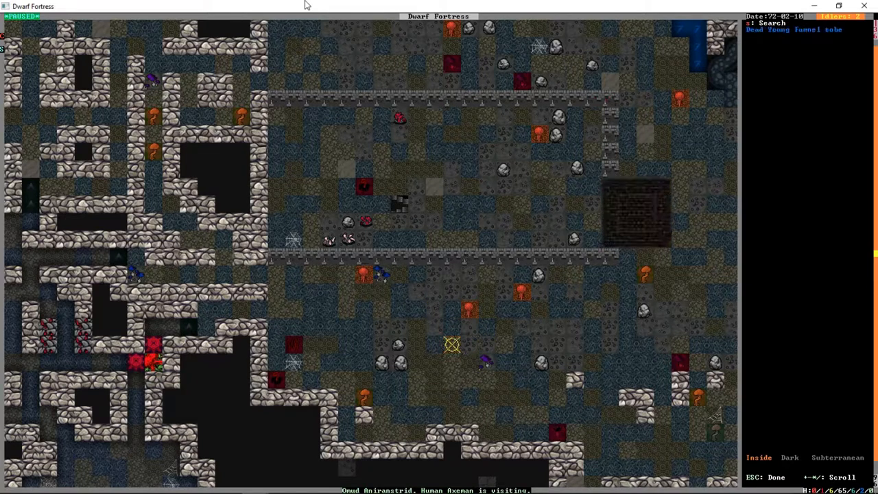
pyautogui.moveTo(505, 363)
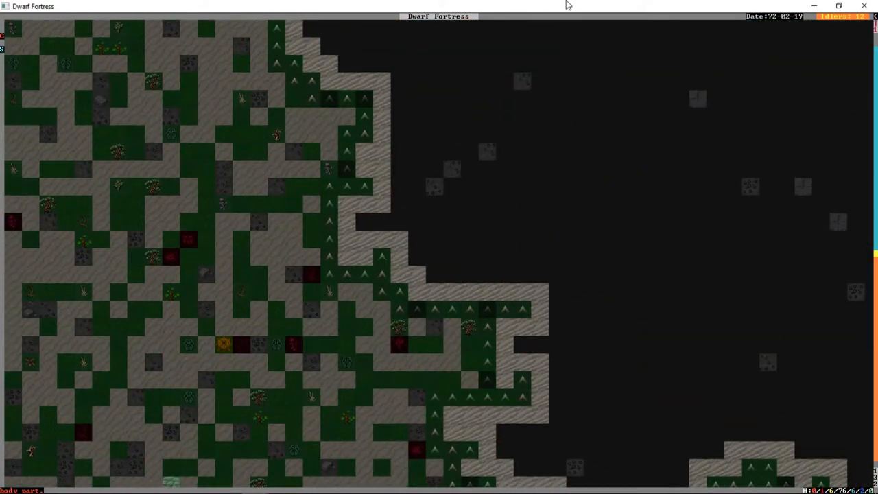
pyautogui.press('d')
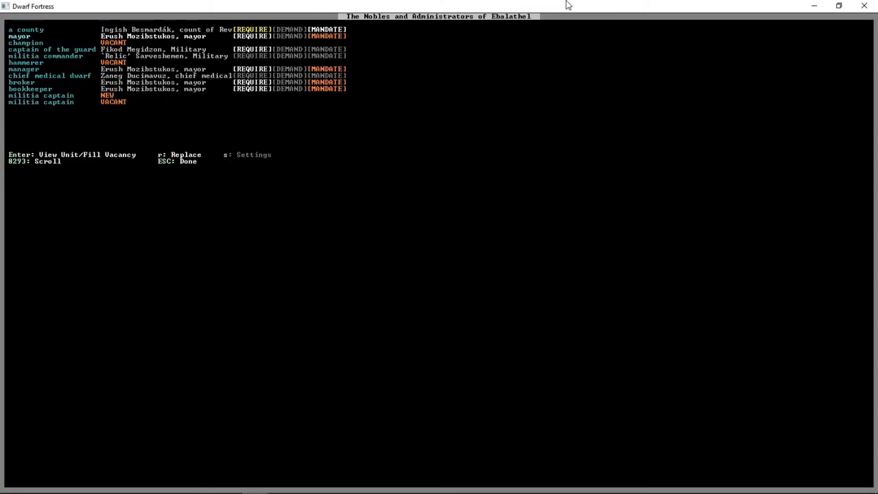
# Step: Leave the nobles and administrators list and return to the cavern map
pyautogui.press('Escape')
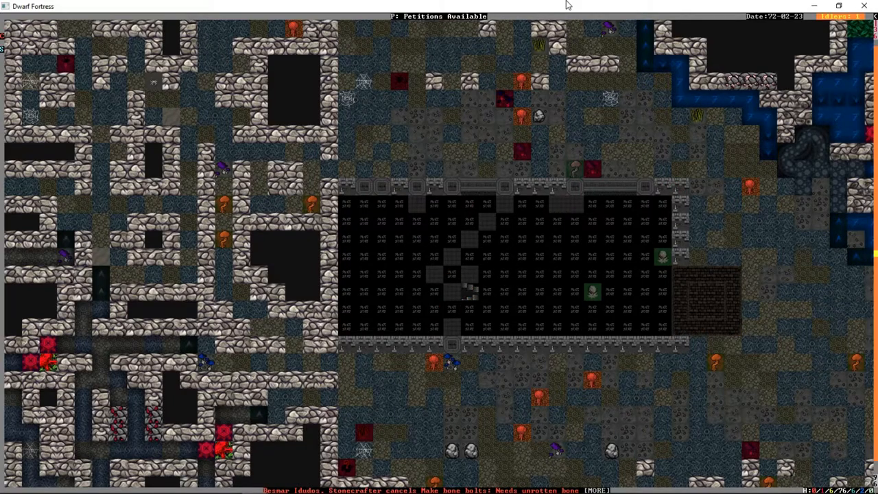
# Step: Bring up the combat reports list while petitions wait on the cavern map
pyautogui.press('p')
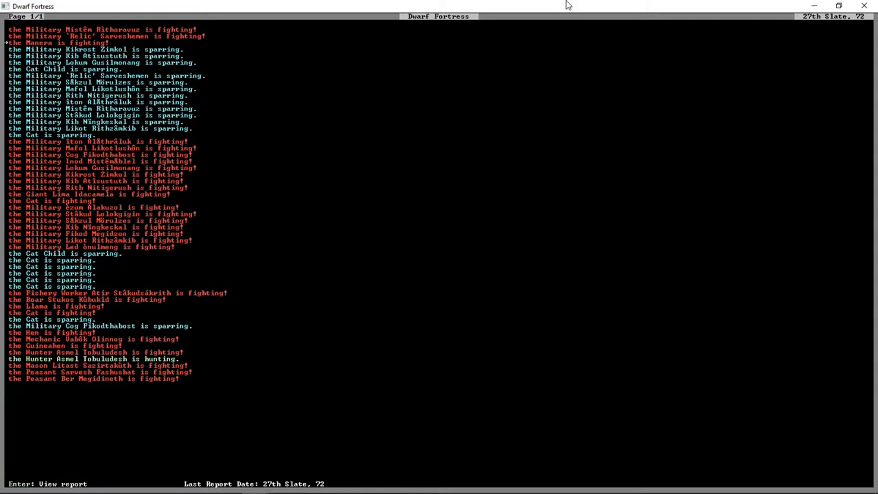
# Step: Close the combat reports and return to the surface fortress beside the river
pyautogui.press('enter')
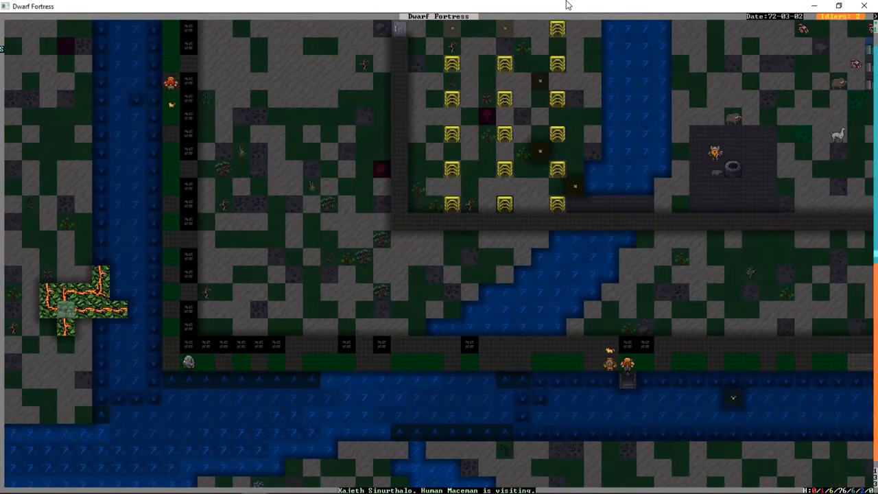
# Step: Scroll the map from the riverside buildings down to the underground fortress halls
pyautogui.scroll(-3)
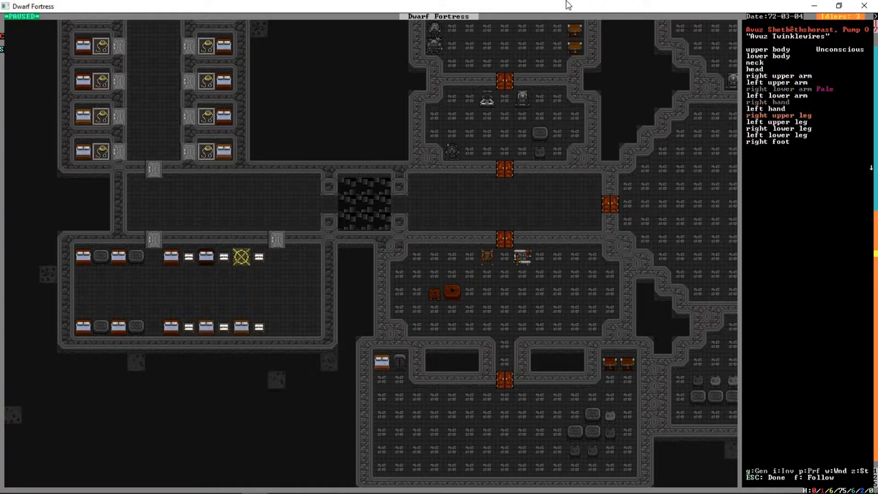
# Step: Scroll the view across the underground halls after reviewing the wounded dwarf's injuries
pyautogui.hscroll(3)
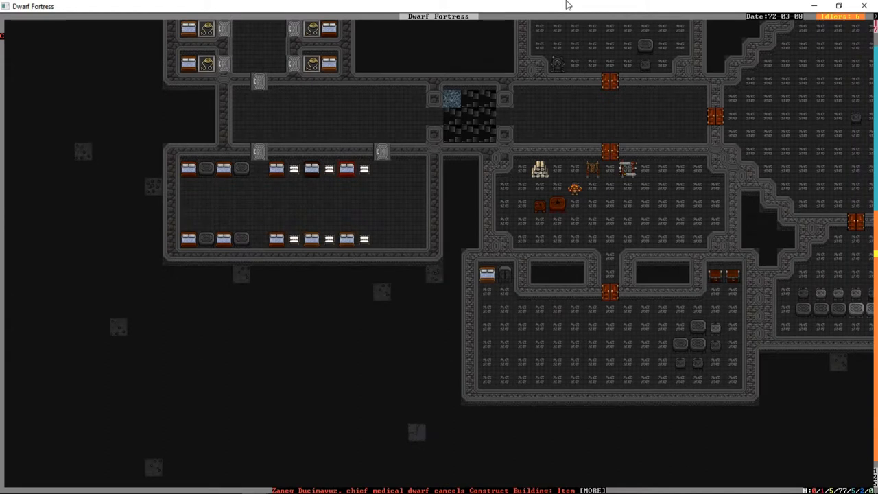
pyautogui.press('space')
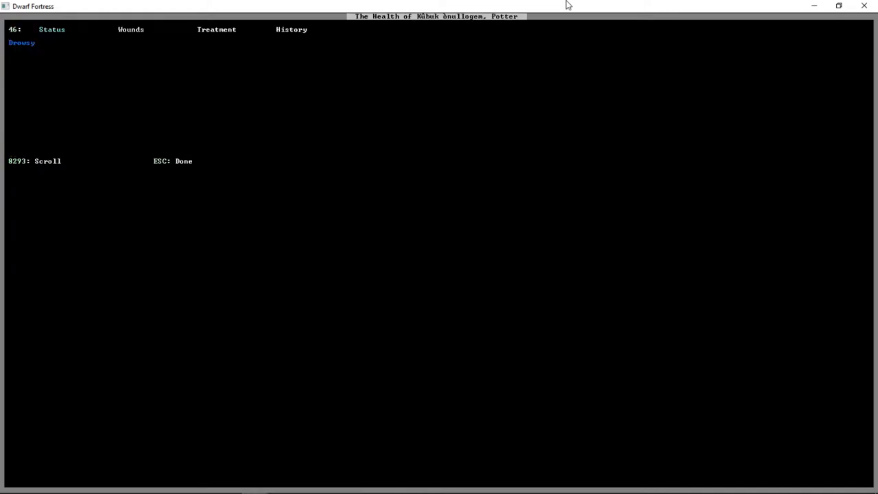
# Step: Switch between the pump operator's Status and Treatment health tabs, then return to the map
pyautogui.click(290, 29)
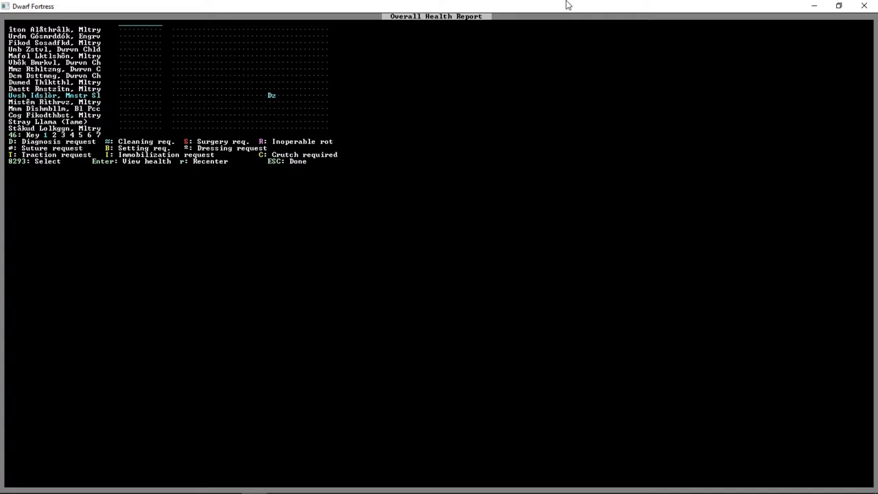
pyautogui.moveTo(304, 180)
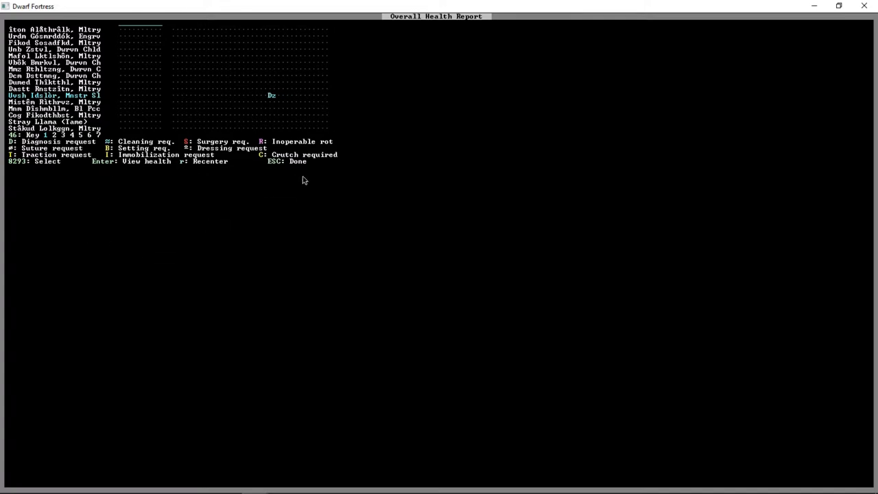
pyautogui.moveTo(412, 7)
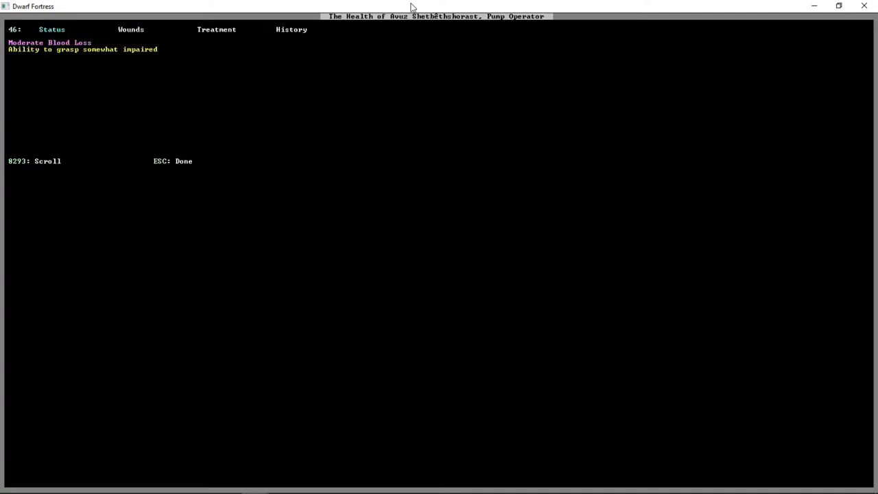
pyautogui.click(217, 29)
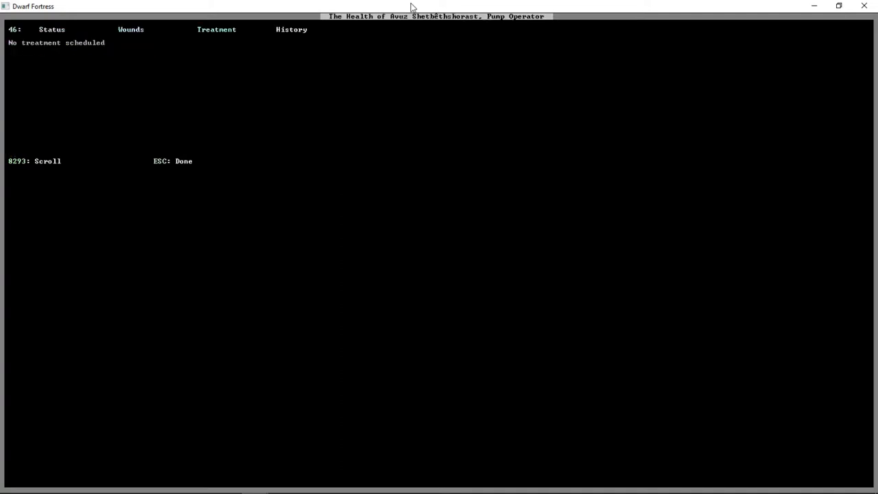
pyautogui.click(290, 29)
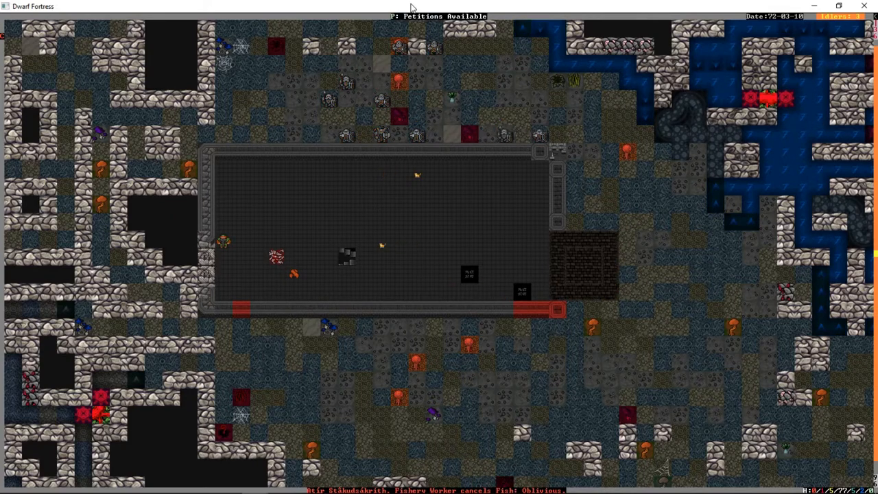
# Step: Show the pending petition from a visitor asking to reside and eradicate monsters
pyautogui.click(442, 16)
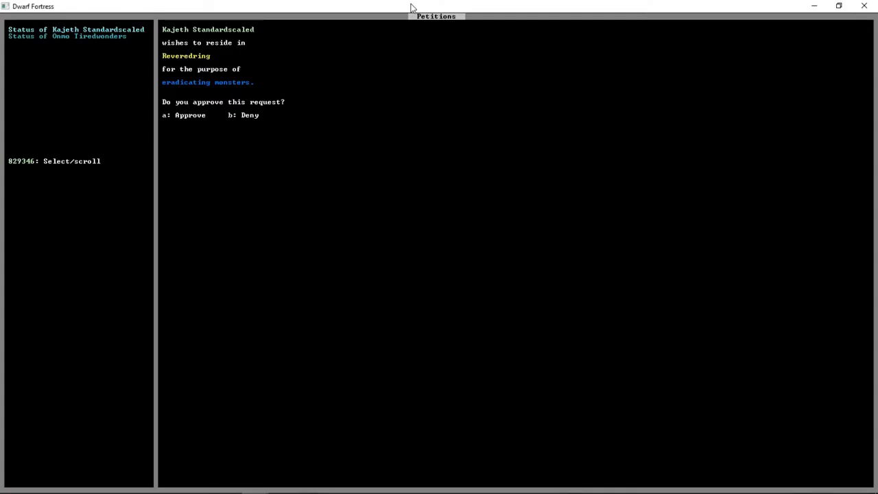